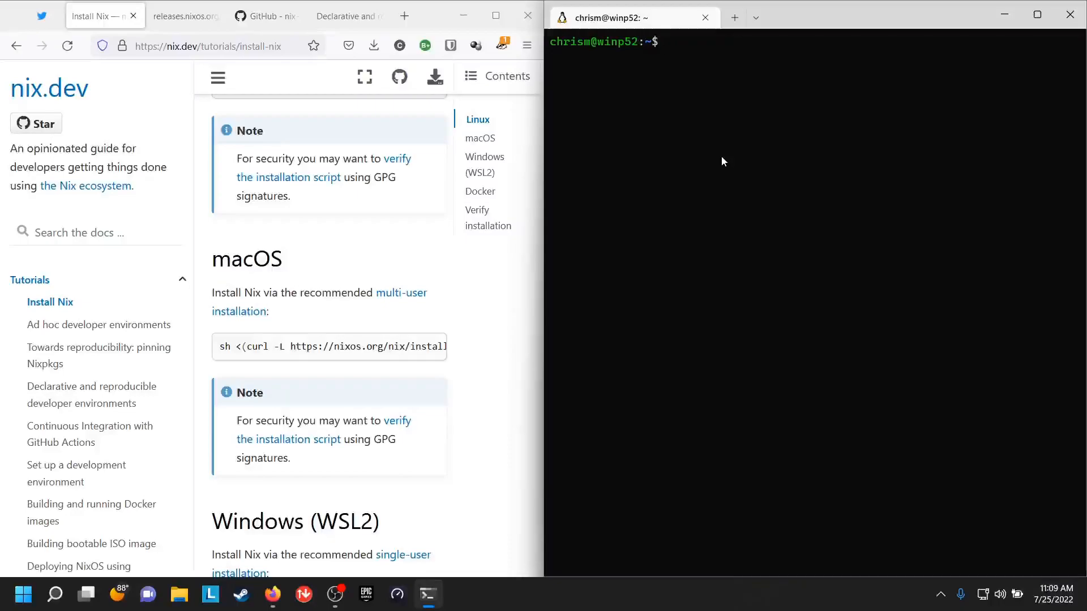
List the home directory contents with ls in the Linux shell.
type("ls")
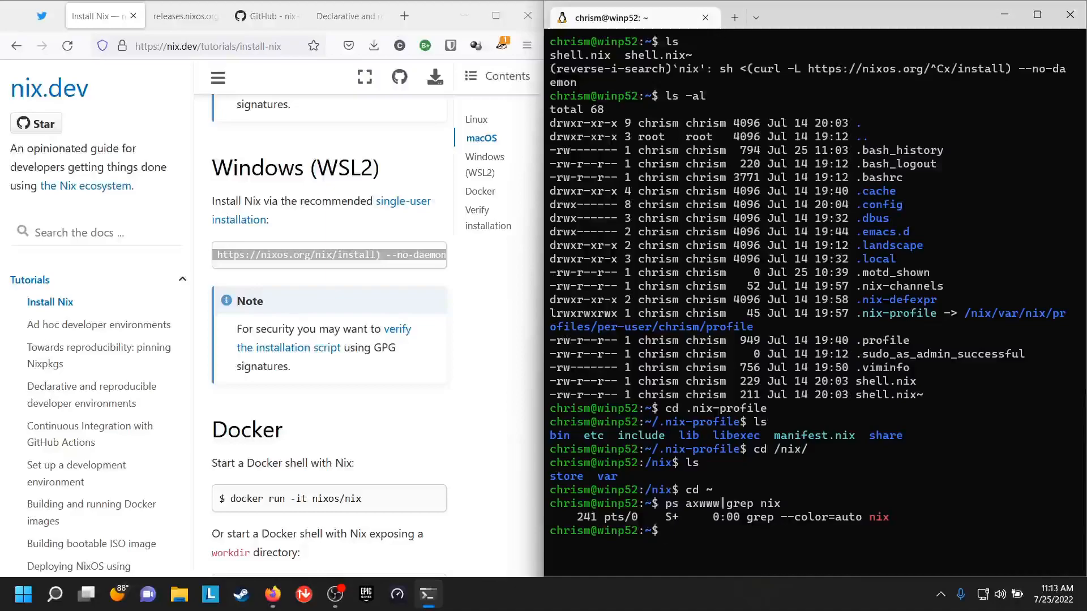
Show the NixOS-WSL README's Quick start import instructions on GitHub.
left_click(264, 16)
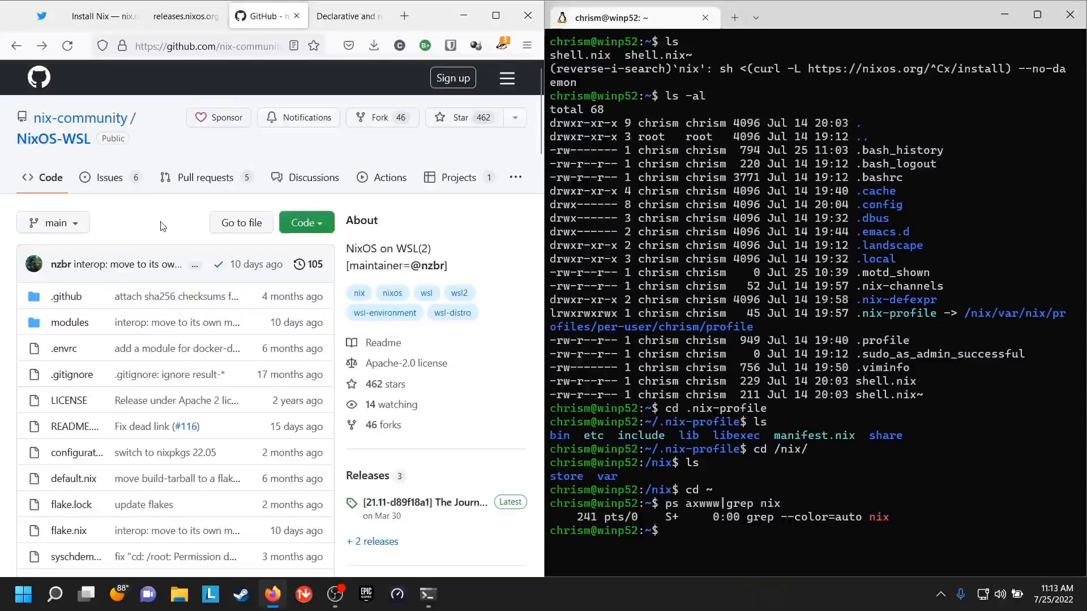
scroll("down", 3)
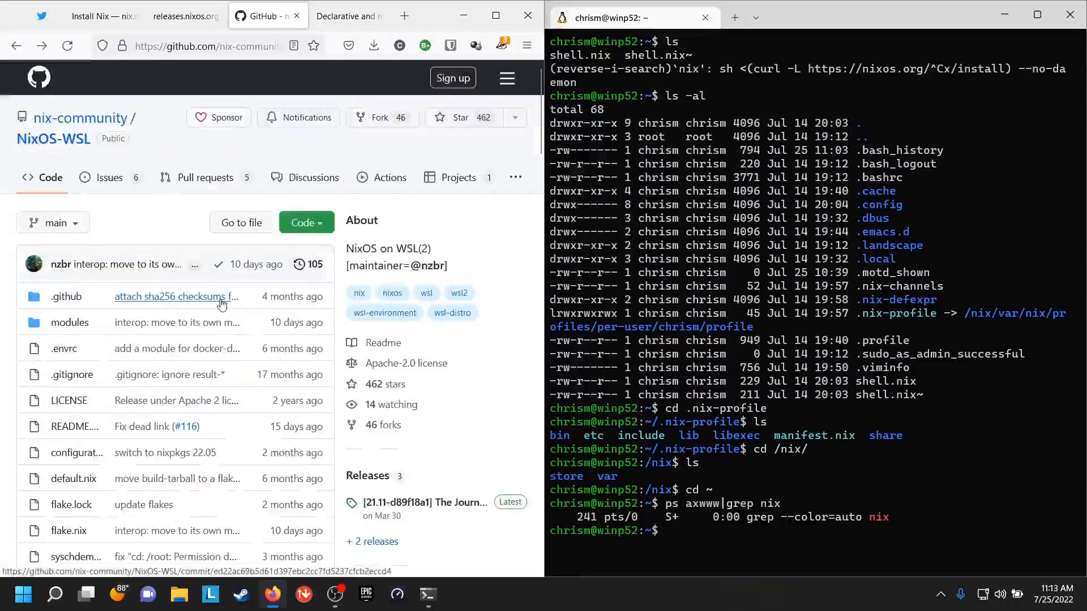
mouse_move(175, 225)
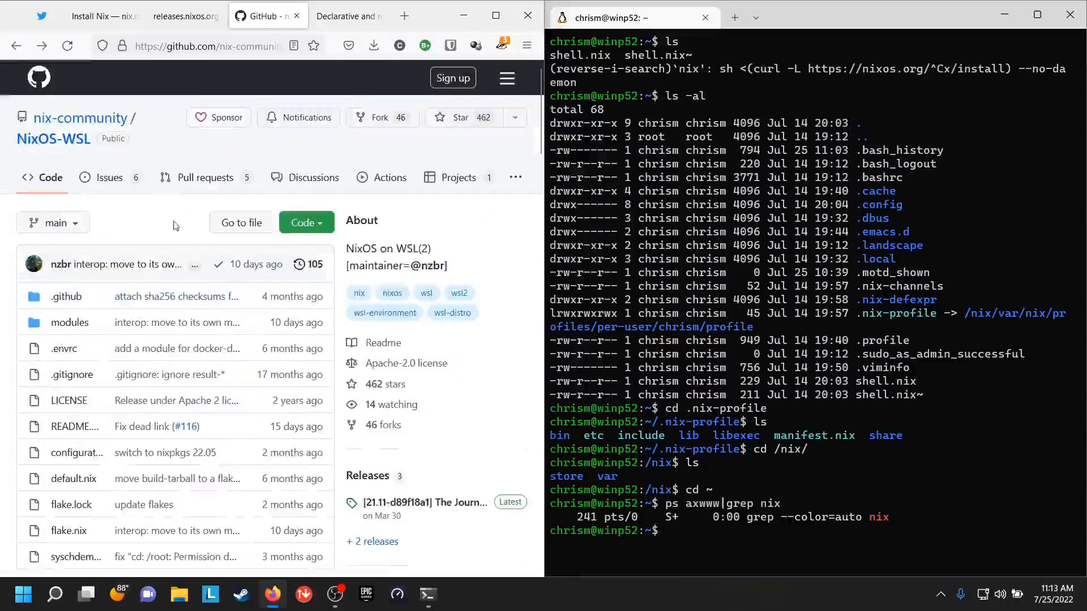
scroll("down", 3)
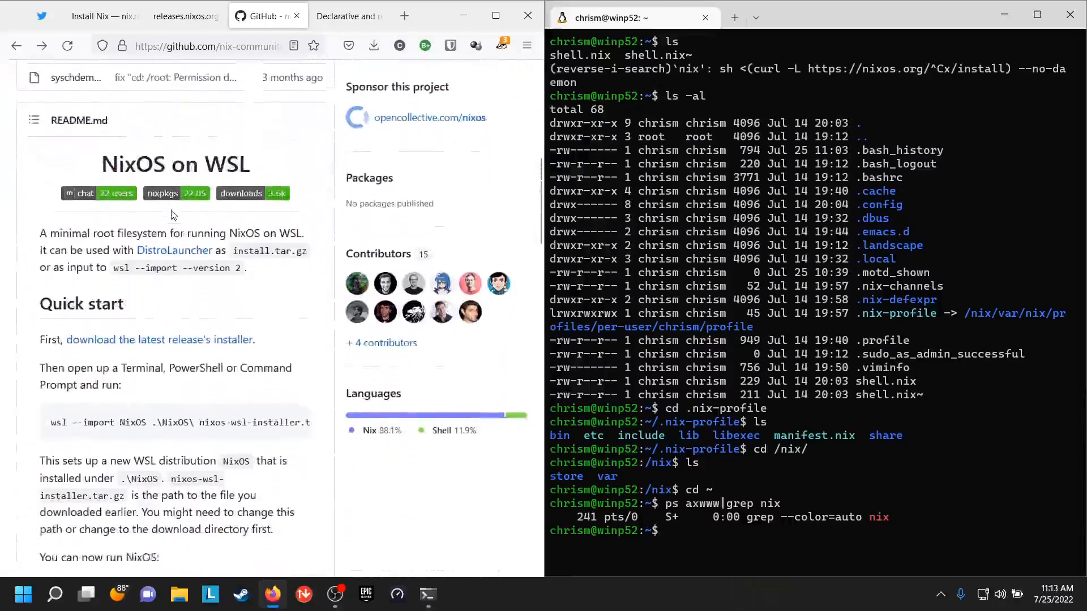
scroll("down", 3)
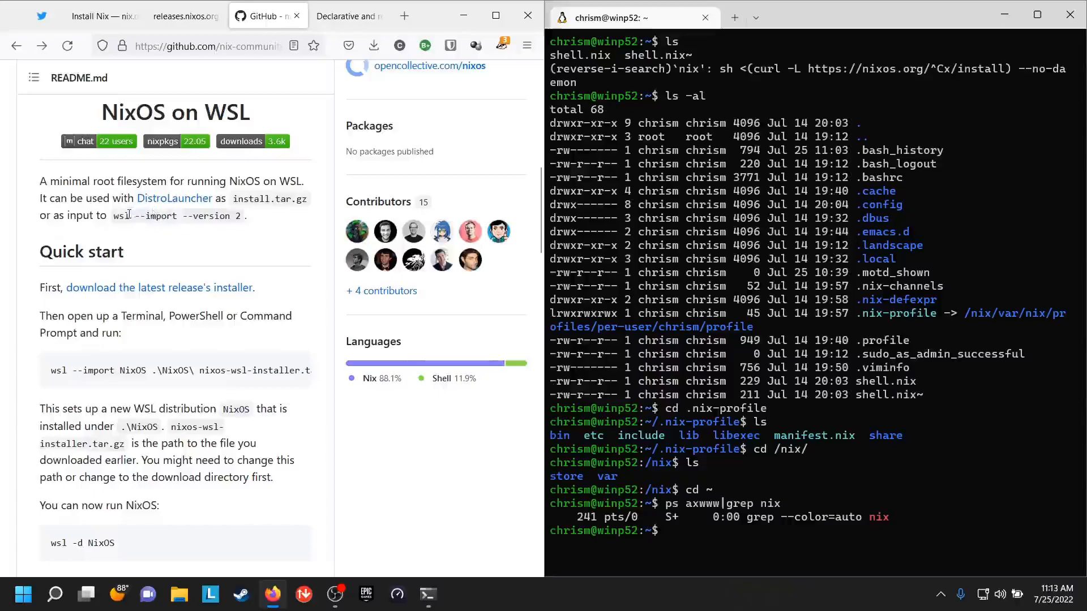
mouse_move(271, 297)
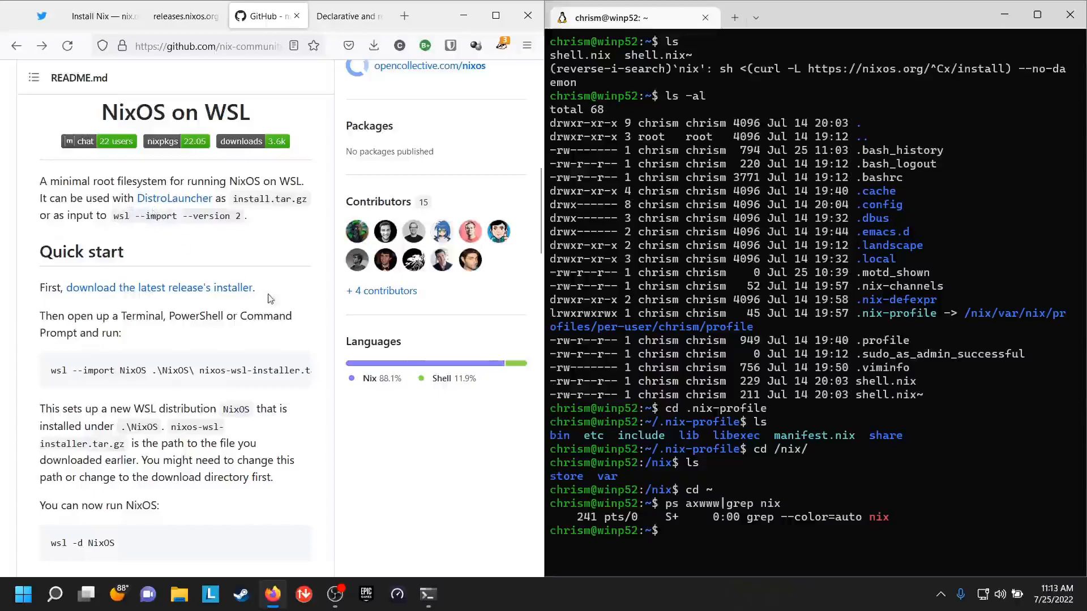
mouse_move(212, 301)
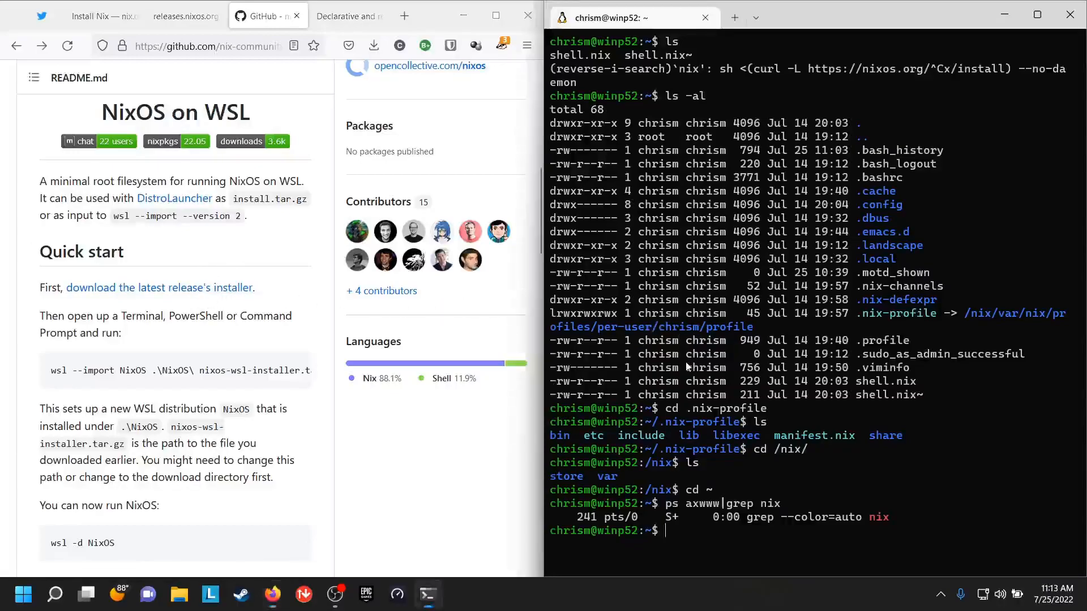
Launch NixOS from Command Prompt with wsl -d NixOS after selecting the import command.
left_click(755, 17)
type("dir")
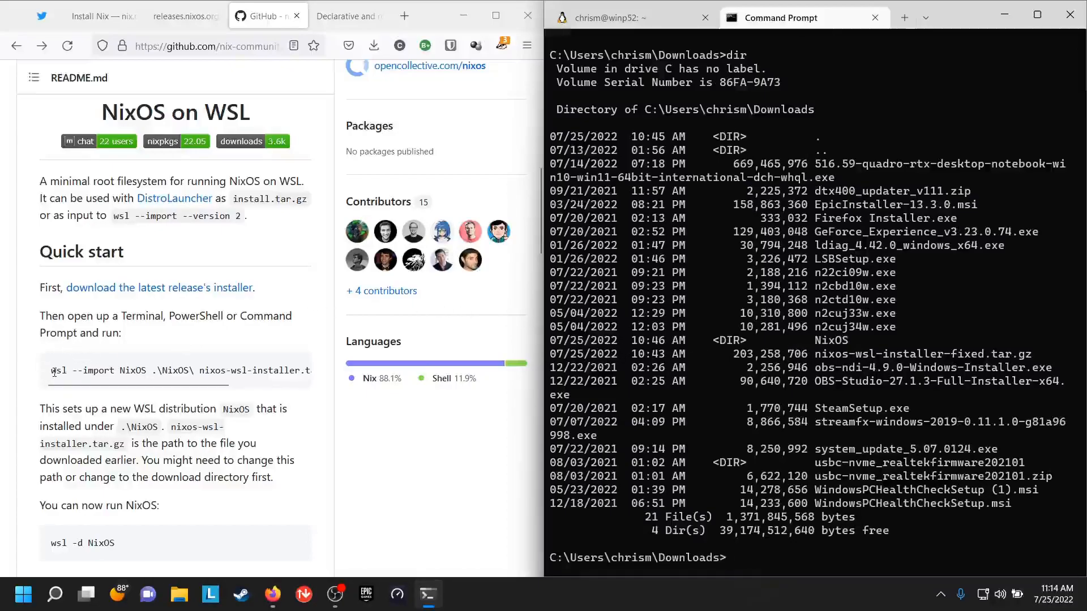
left_click_drag(51, 369, 275, 369)
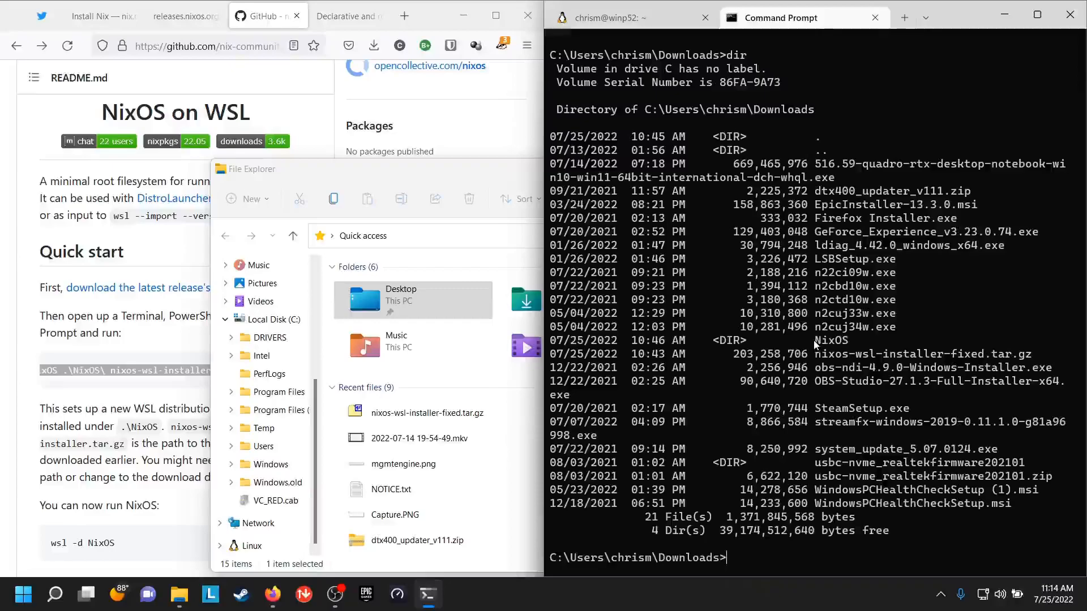
double_click(830, 341)
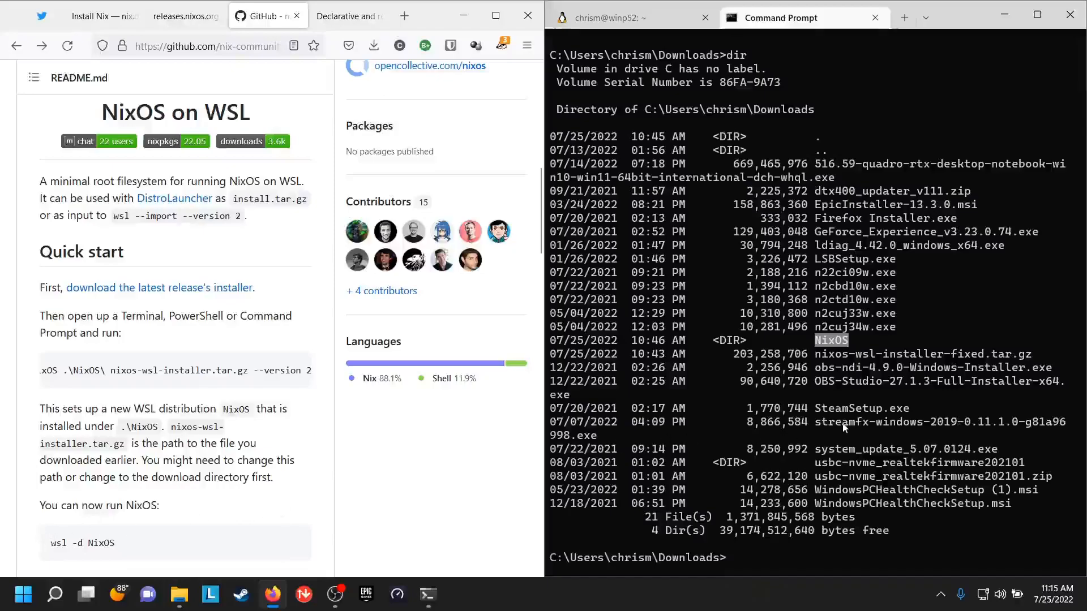
type("wsl -d NixOS")
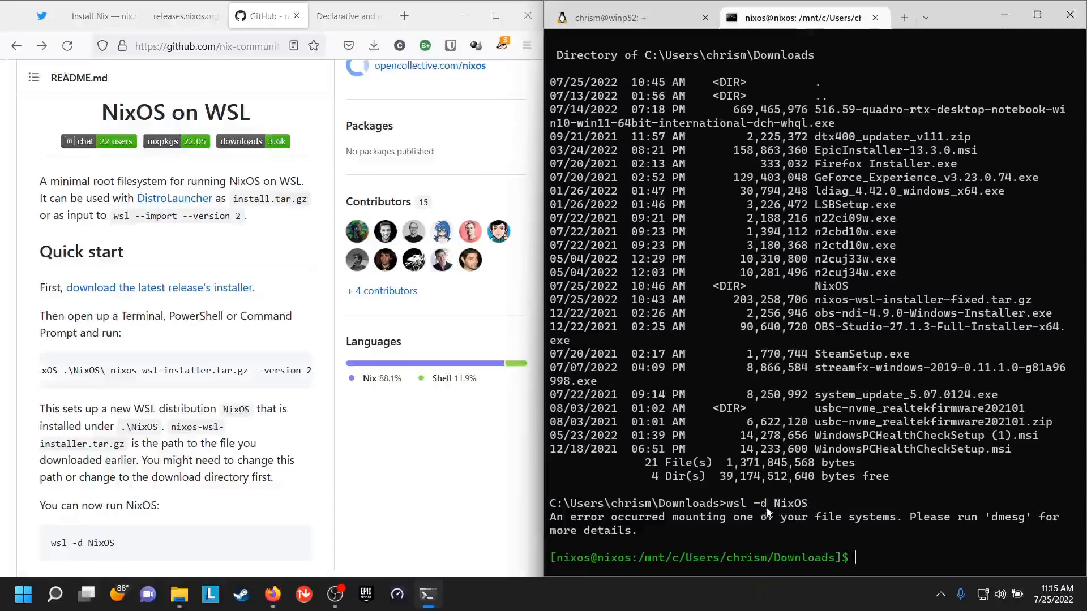
Exit, then print /etc/nixos/configuration.nix in a new NixOS tab.
type("exit")
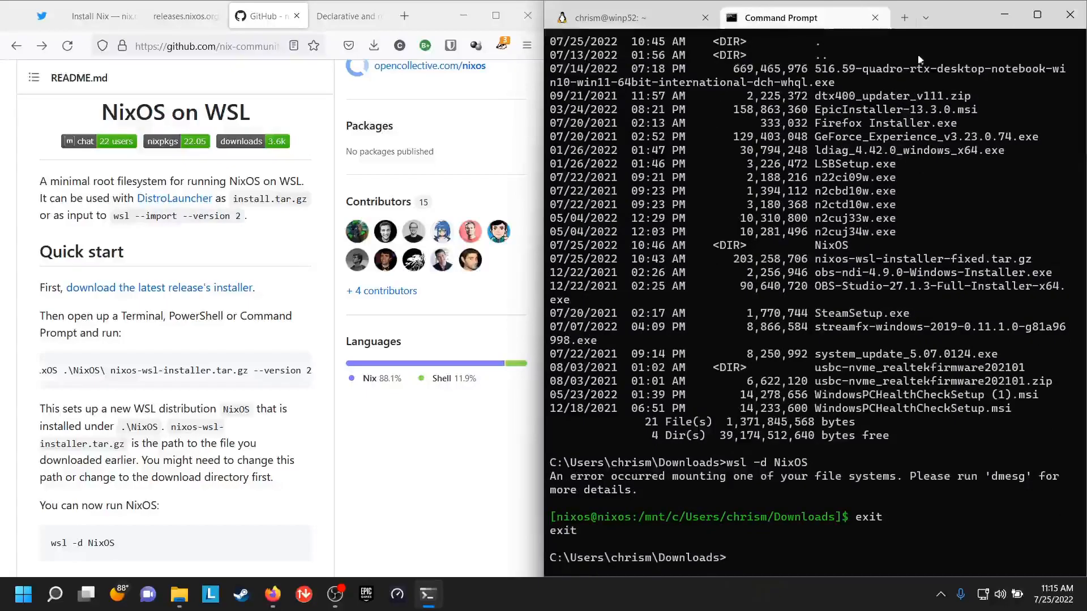
mouse_move(962, 141)
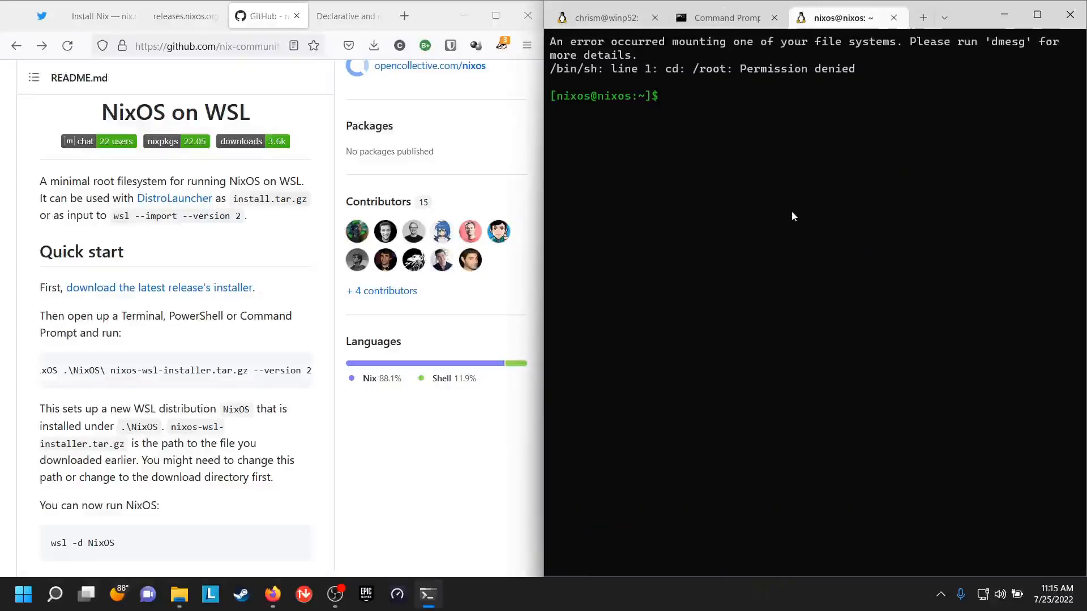
type("emacs")
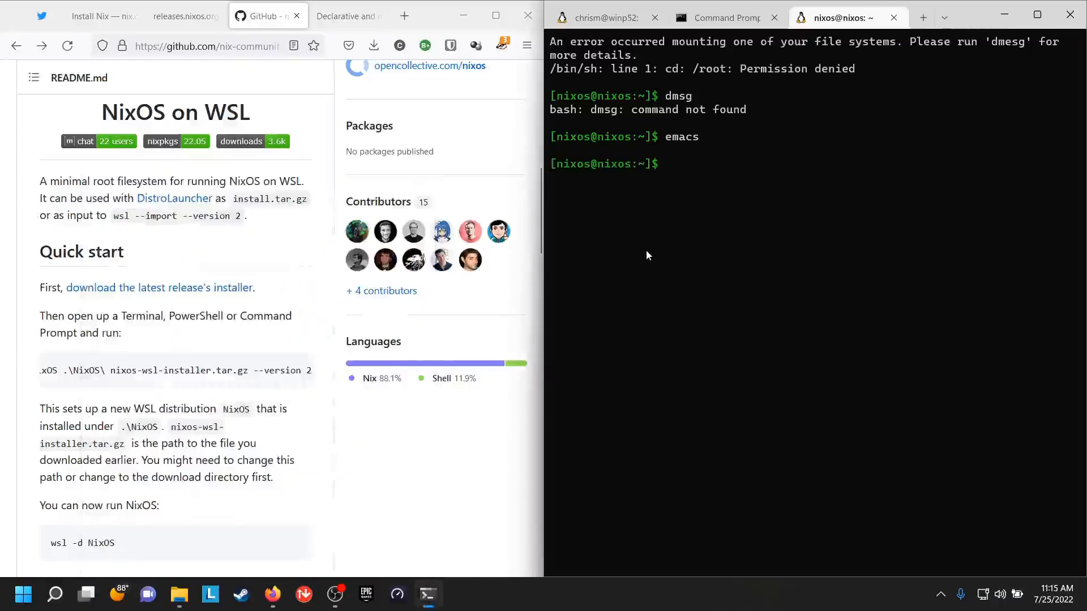
type("cat /etc/")
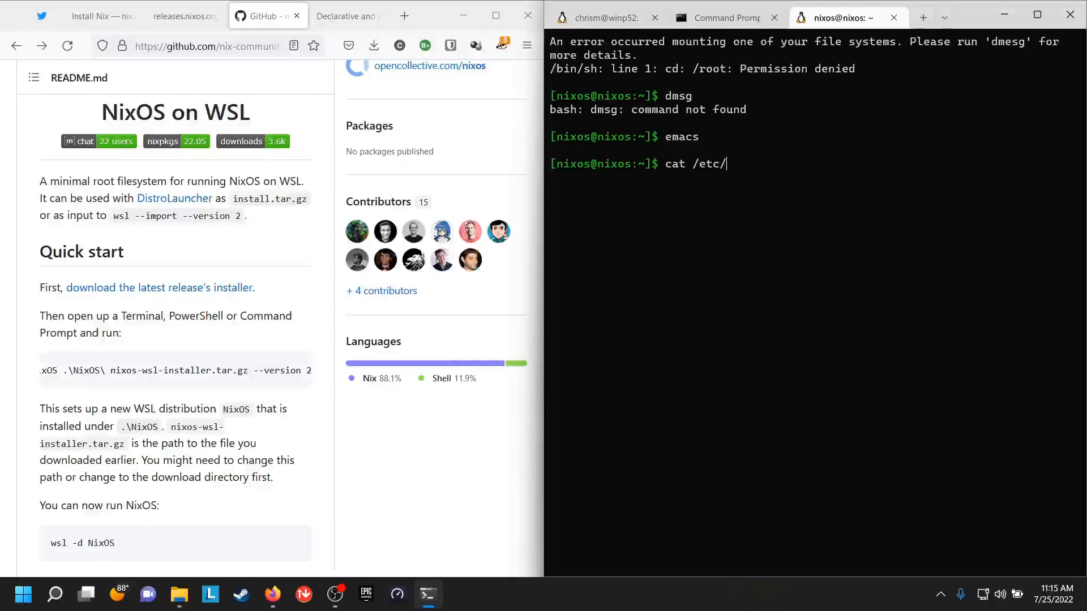
type("nixos/configuration.nix")
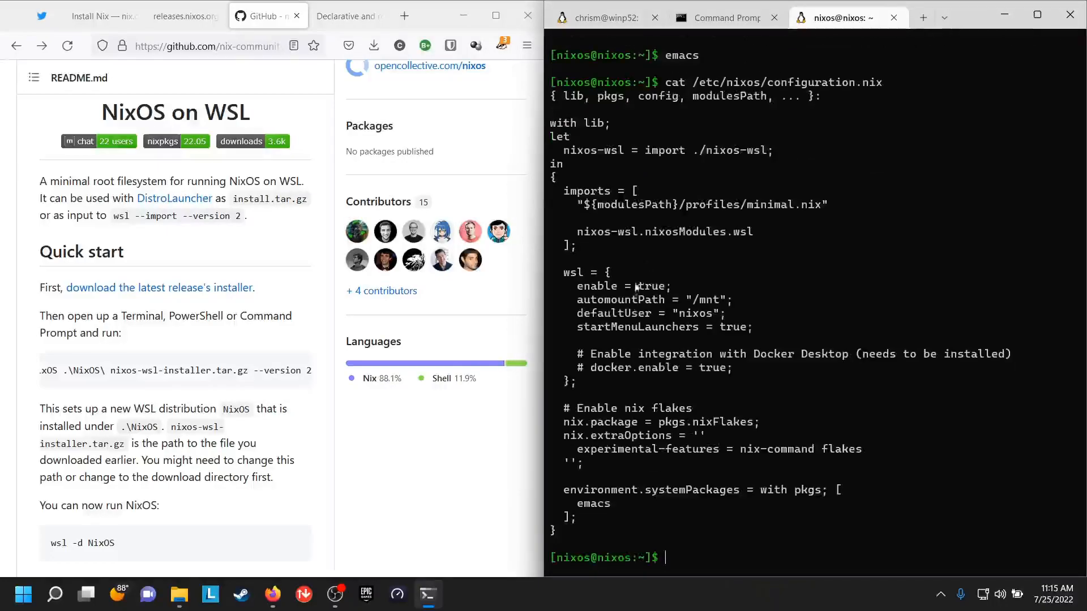
mouse_move(696, 490)
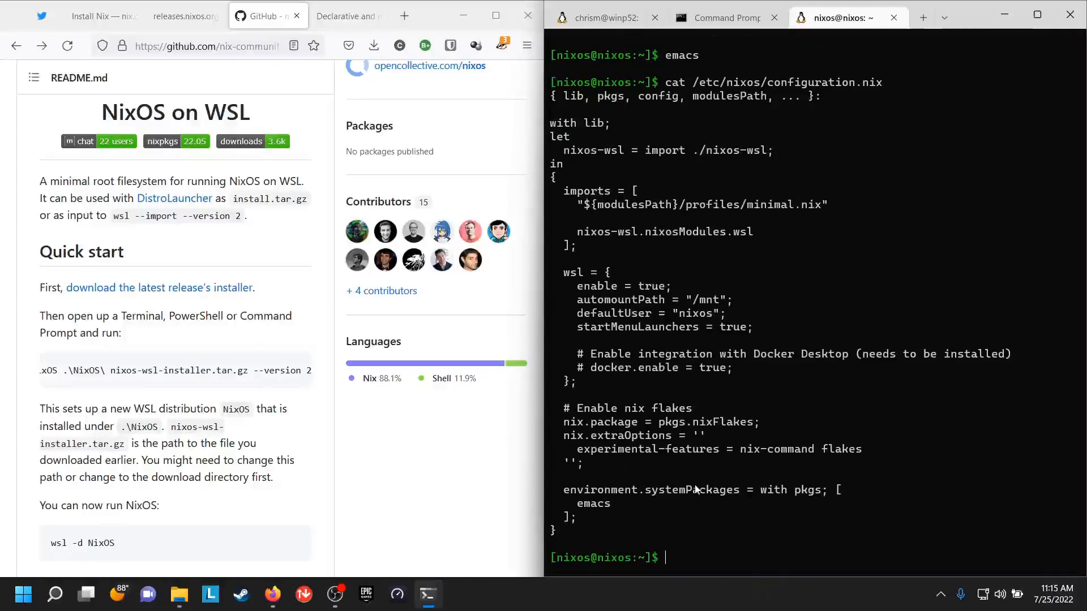
Begin a nixos-rebuild switch command at the prompt.
type("nixos-reb")
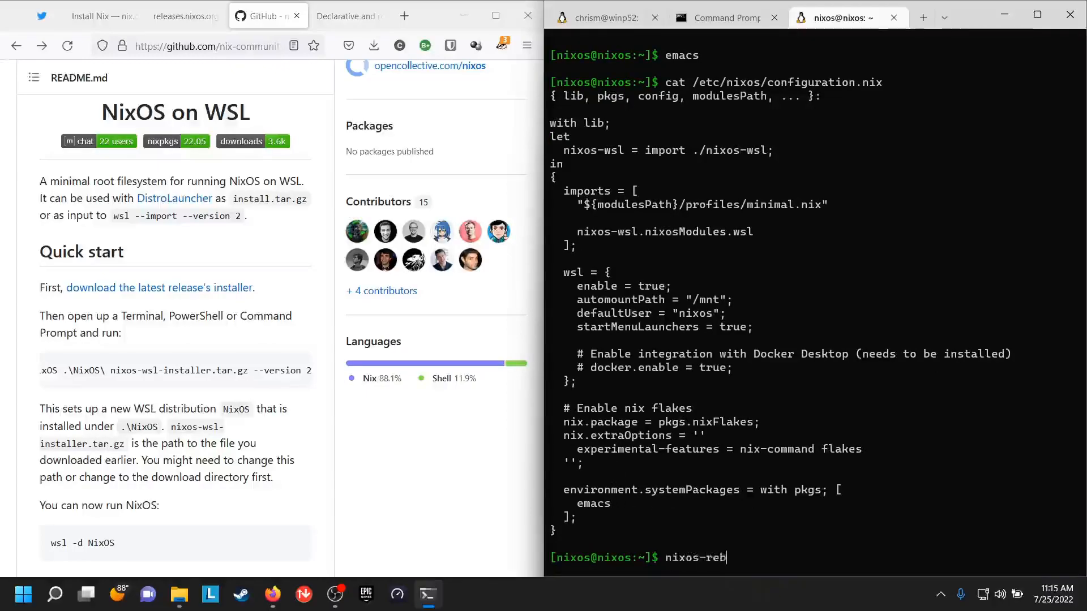
type("uild switc")
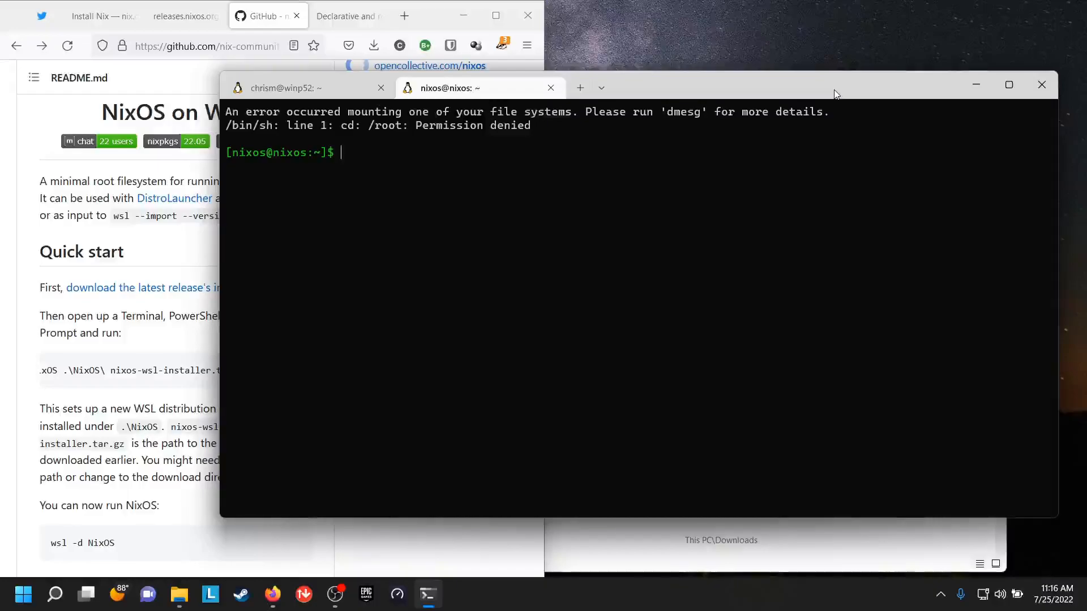
mouse_move(636, 192)
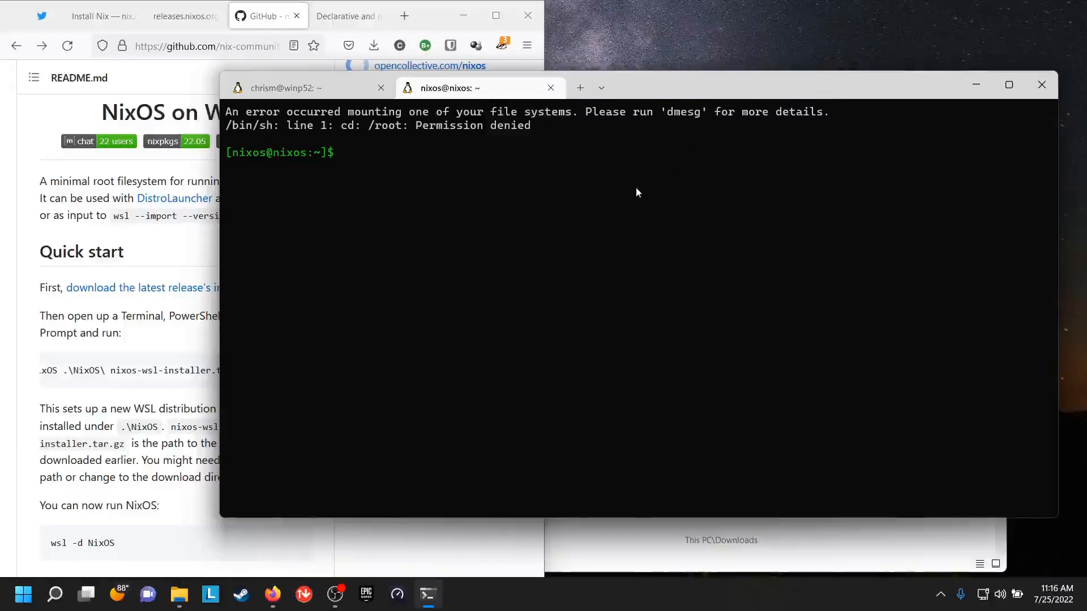
mouse_move(630, 210)
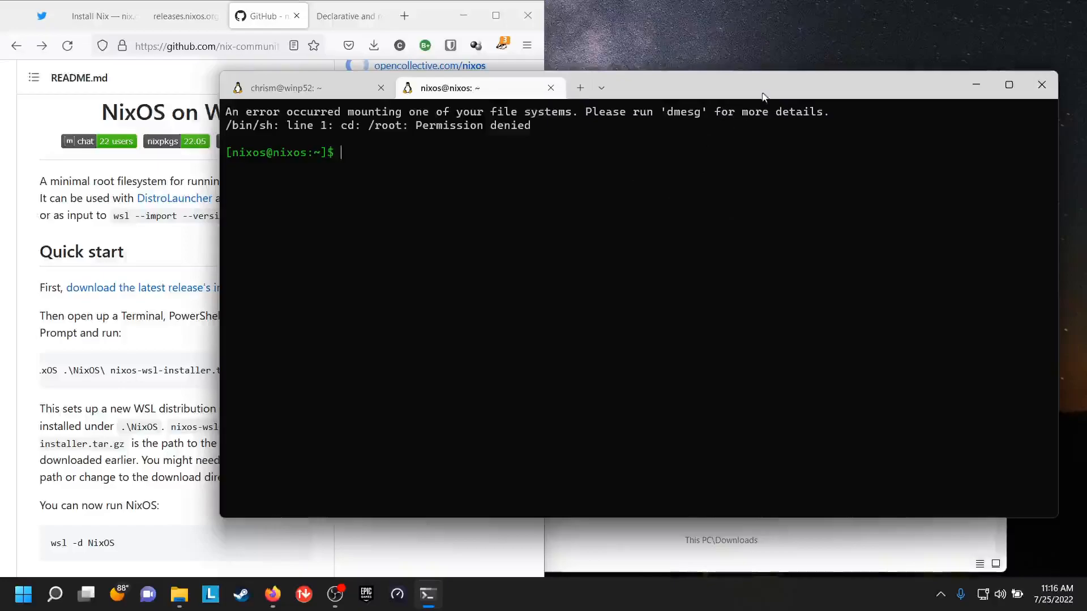
mouse_move(751, 94)
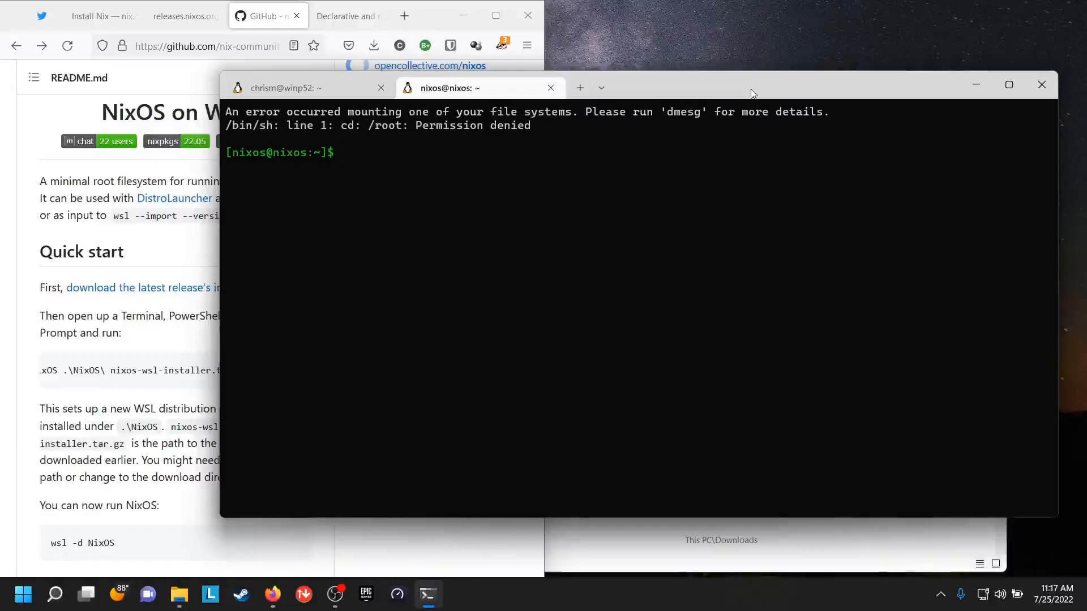
Reopen a NixOS tab from the new-tab dropdown after closing Command Prompt.
left_click(340, 152)
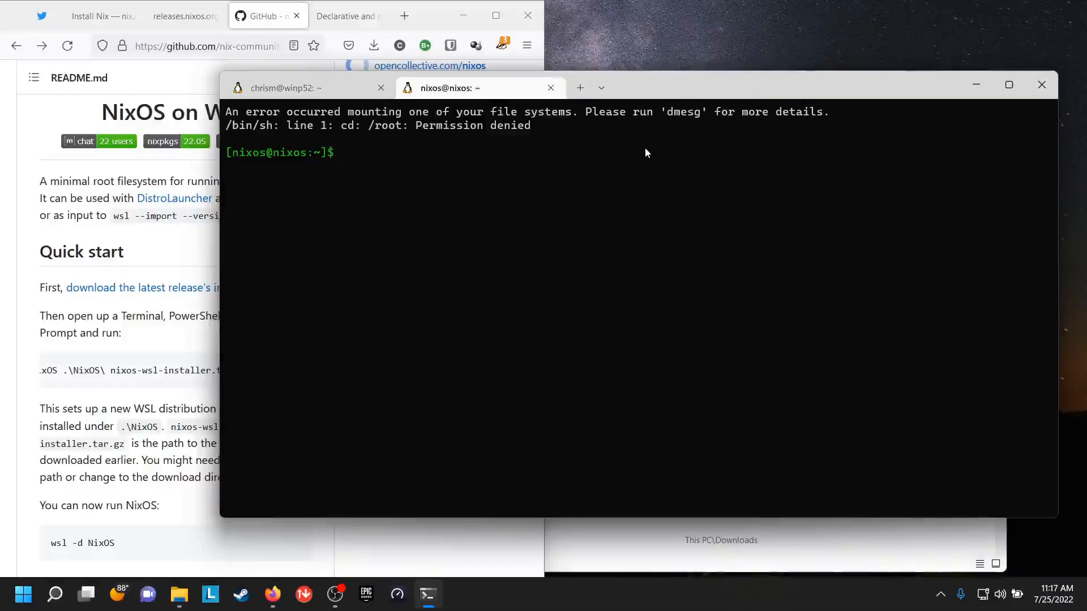
mouse_move(657, 141)
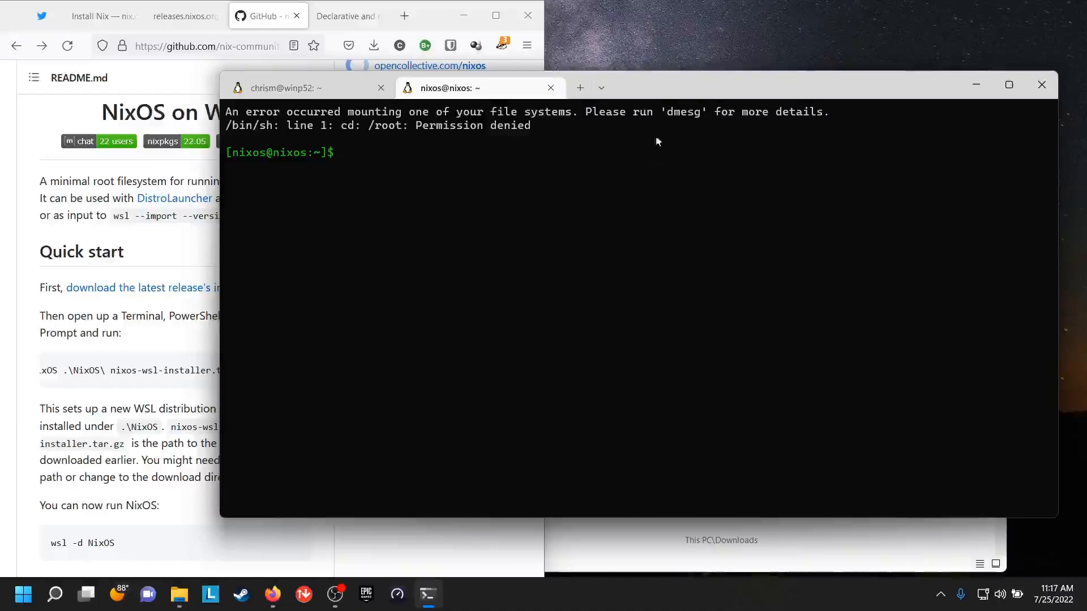